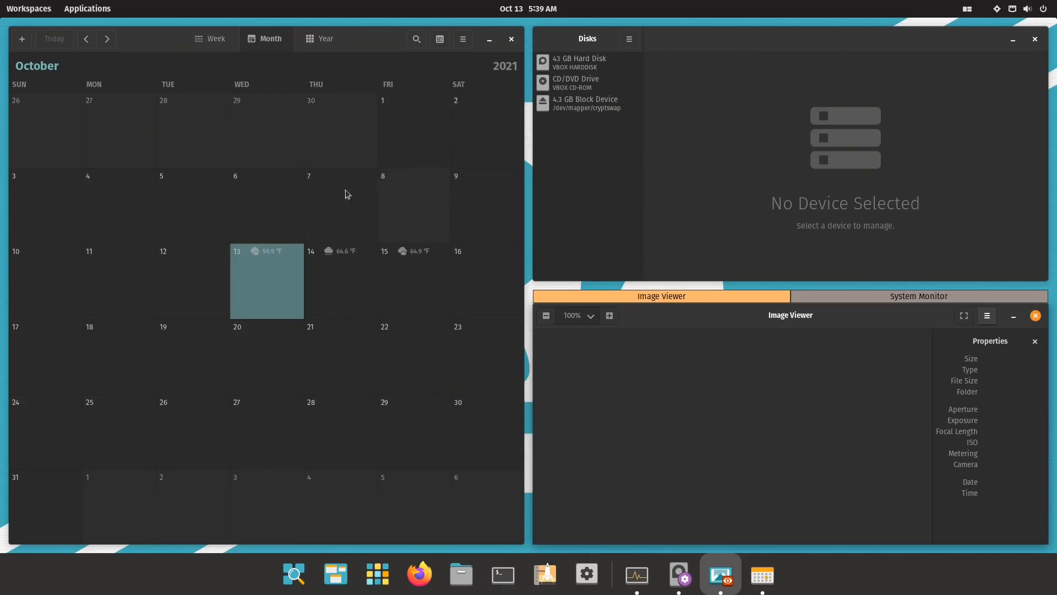
- Check the calendar app's version information and close the calendar window
click(463, 38)
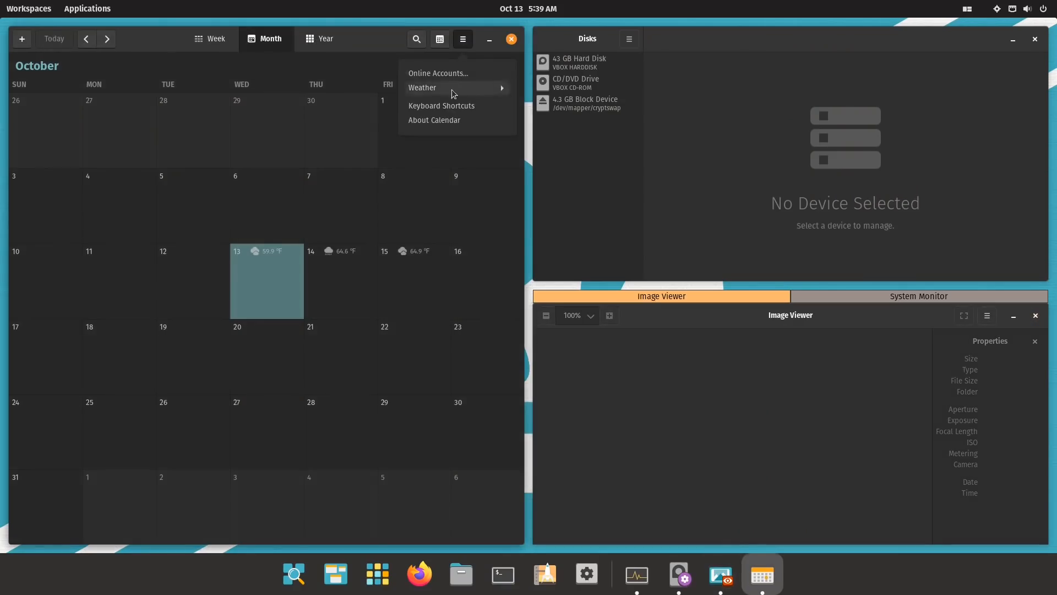
click(433, 118)
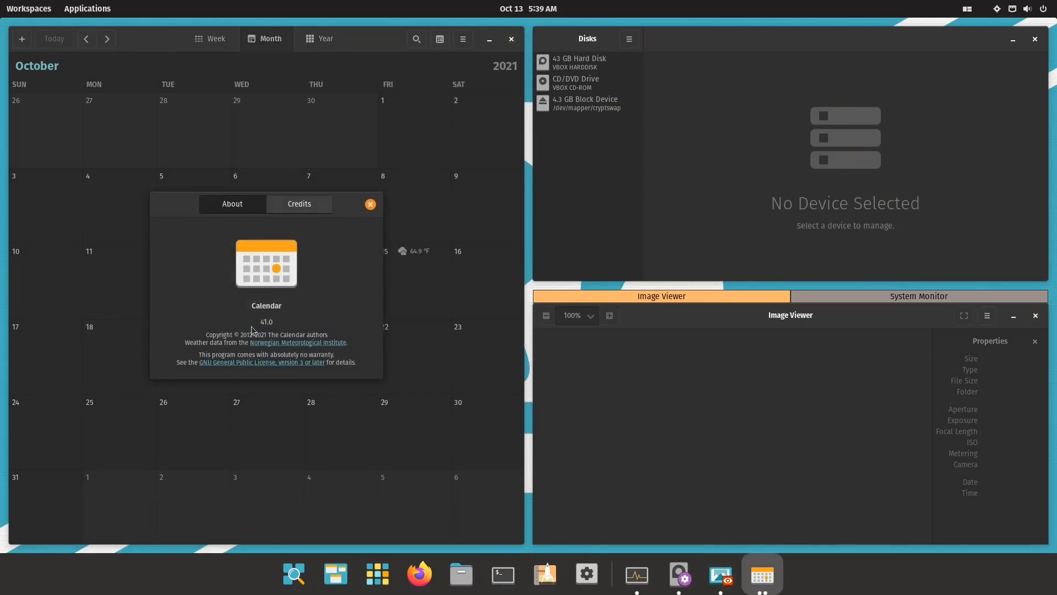
click(370, 204)
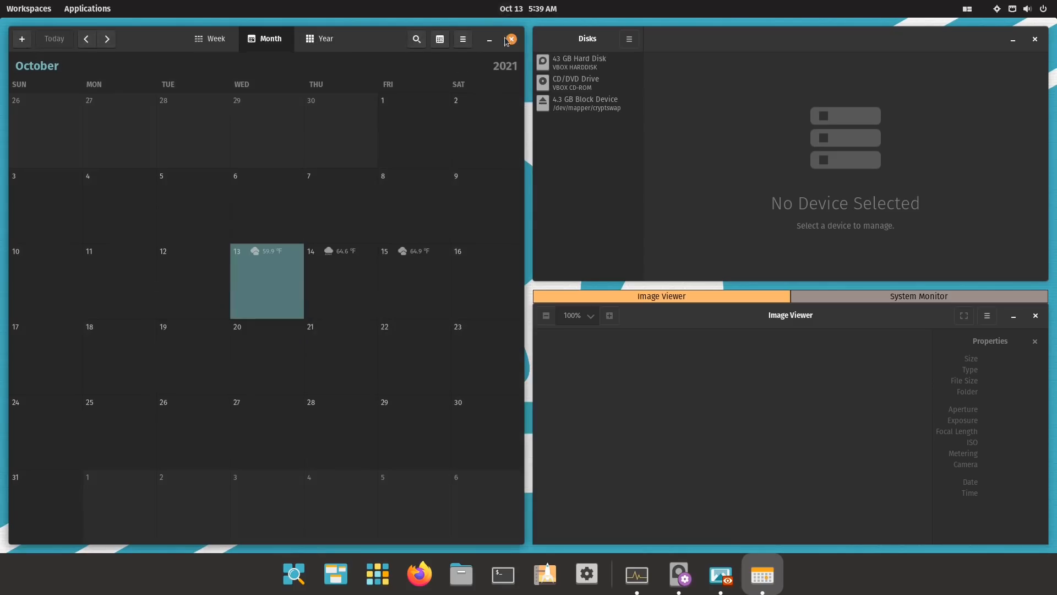
click(511, 40)
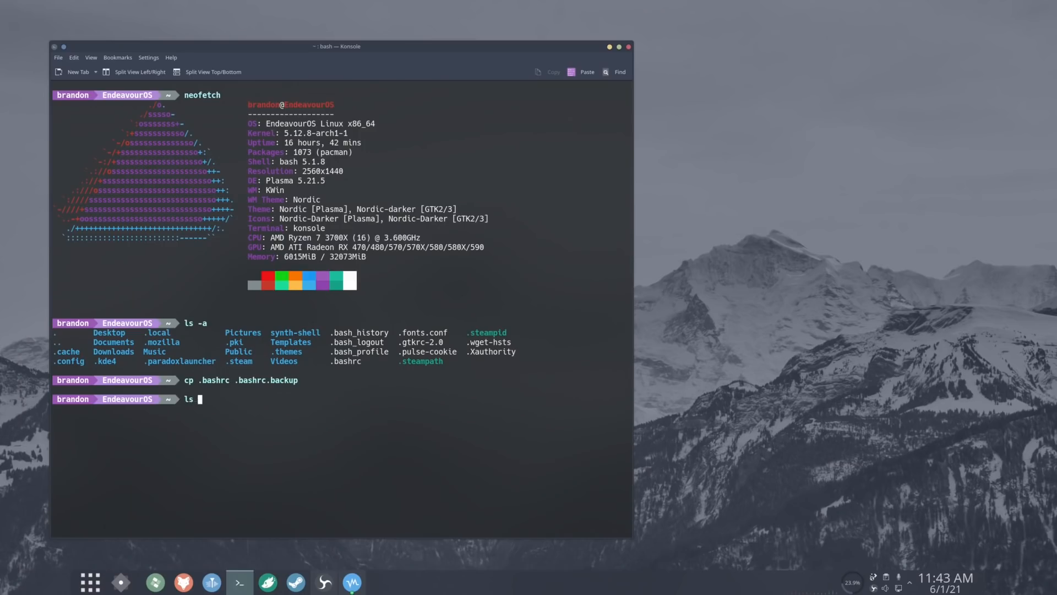
- Run ls in Konsole to list the home folder after the .bashrc backup
key(Return)
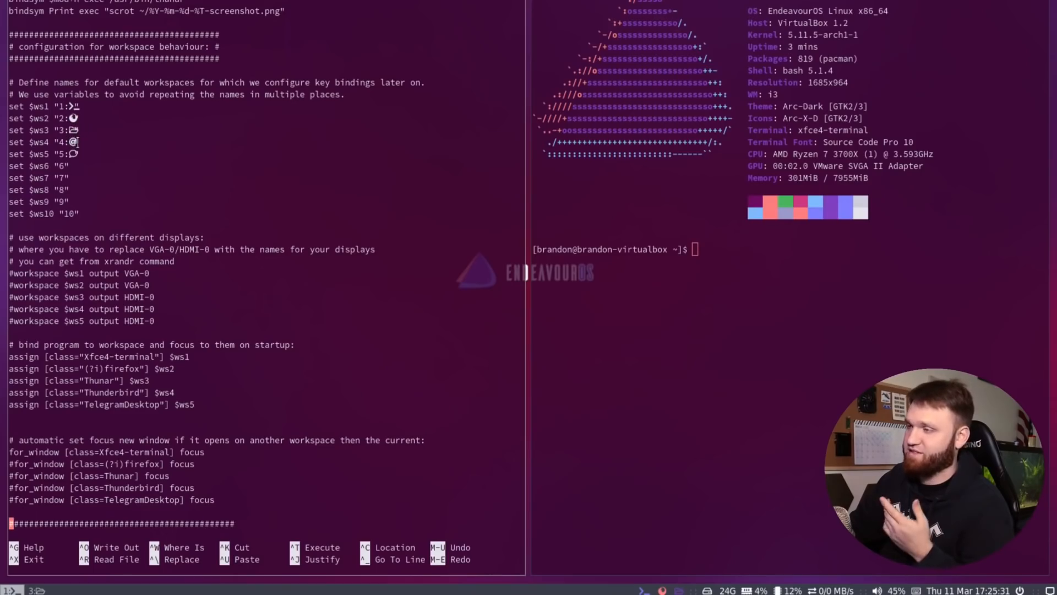
scroll(down, 3)
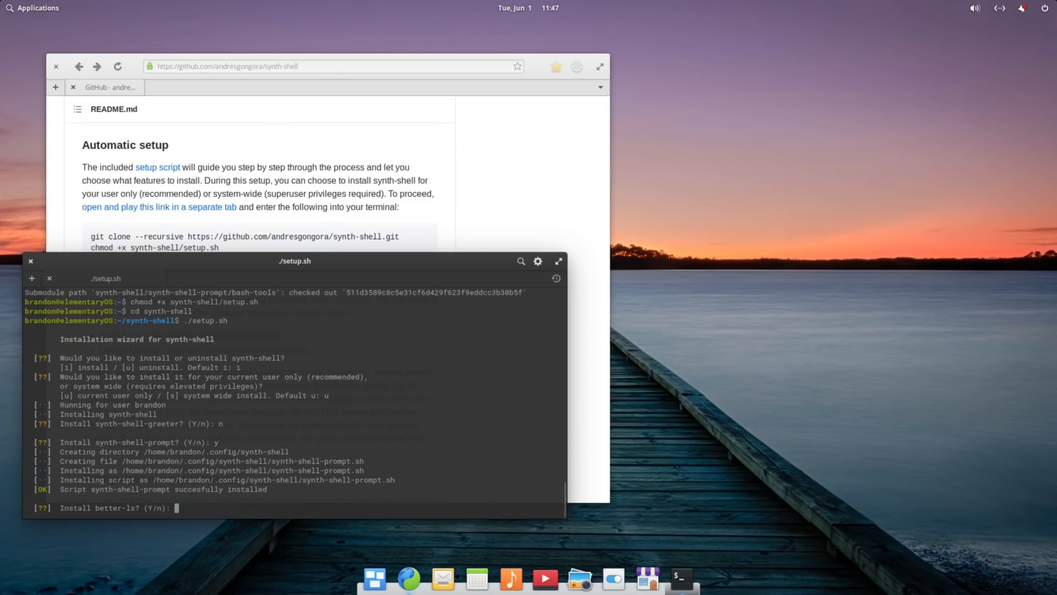
- Answer n to both the 'Install better-ls?' and 'Install alias?' setup.sh prompts
text(n)
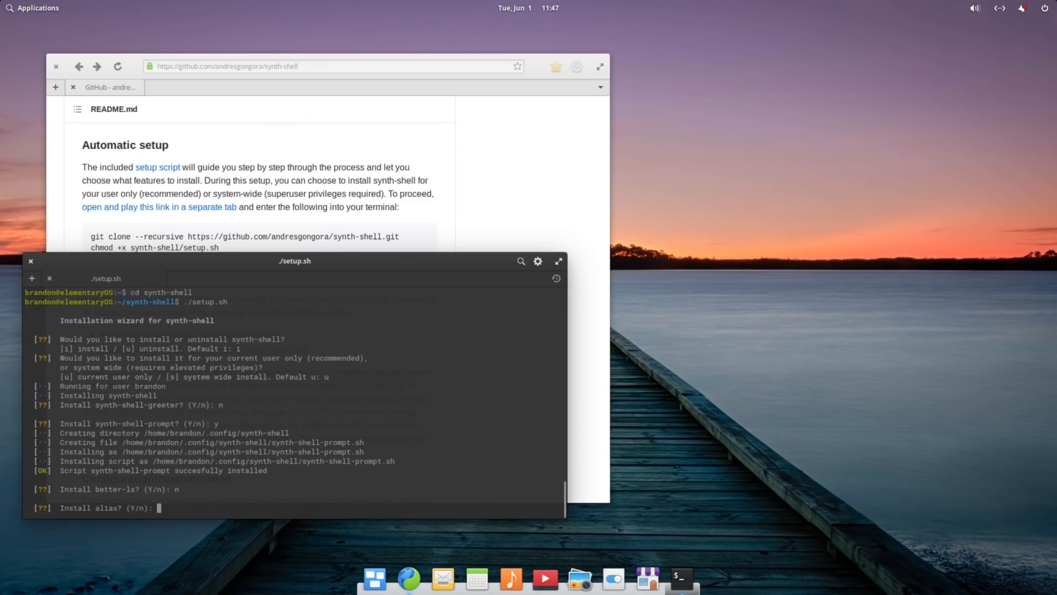
text(n)
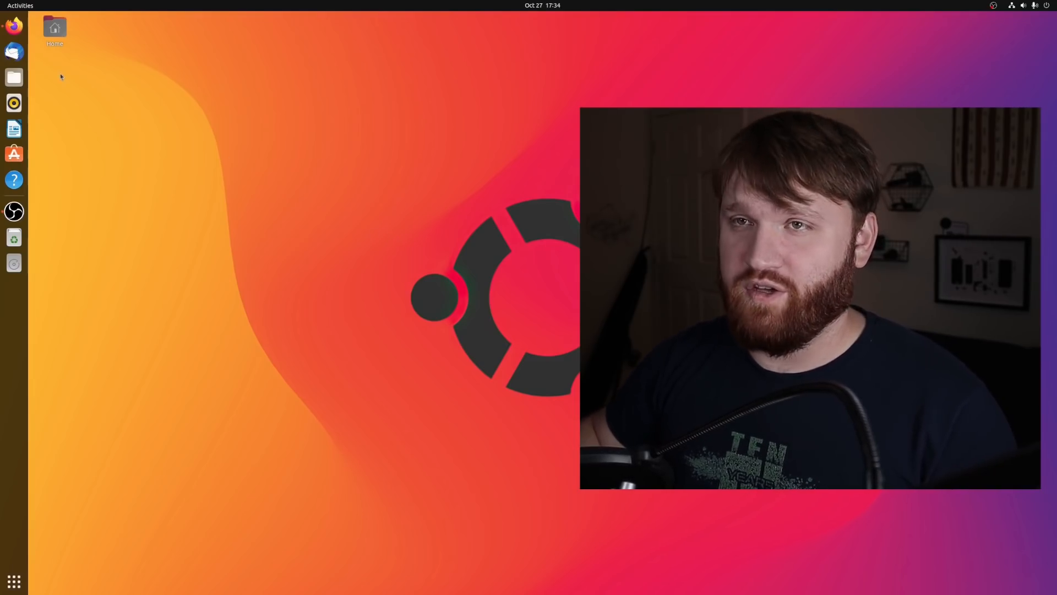
mouse_move(365, 228)
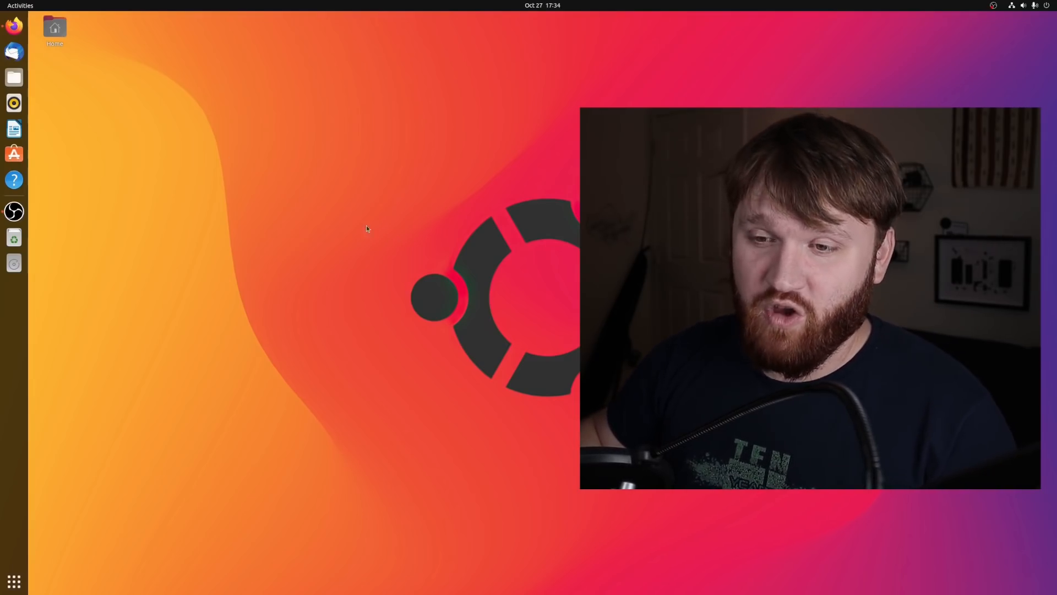
click(14, 581)
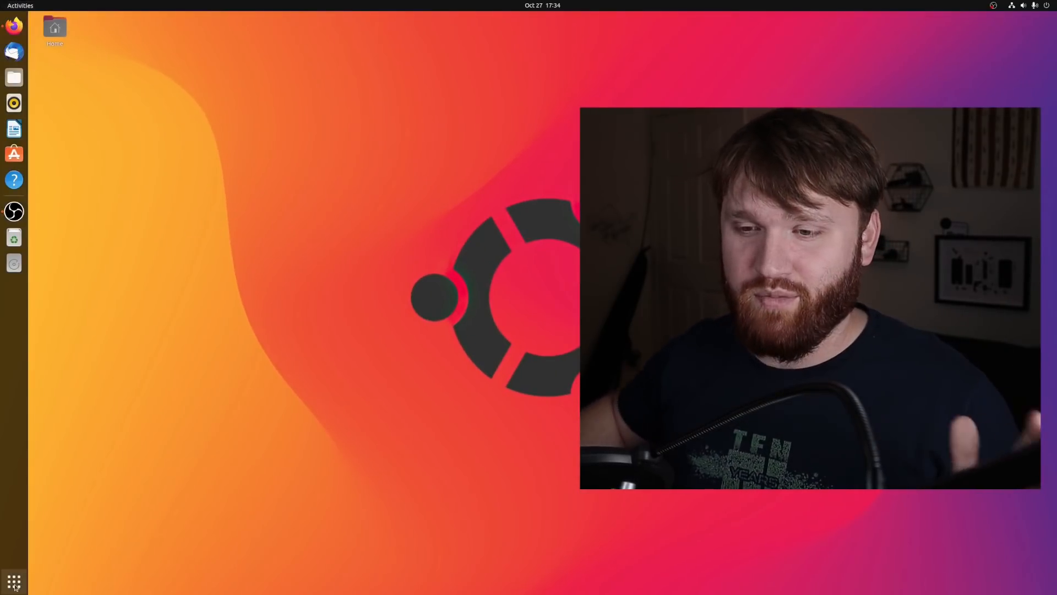
- Launch Firefox from the applications list onto the Garuda Linux downloads page
click(13, 582)
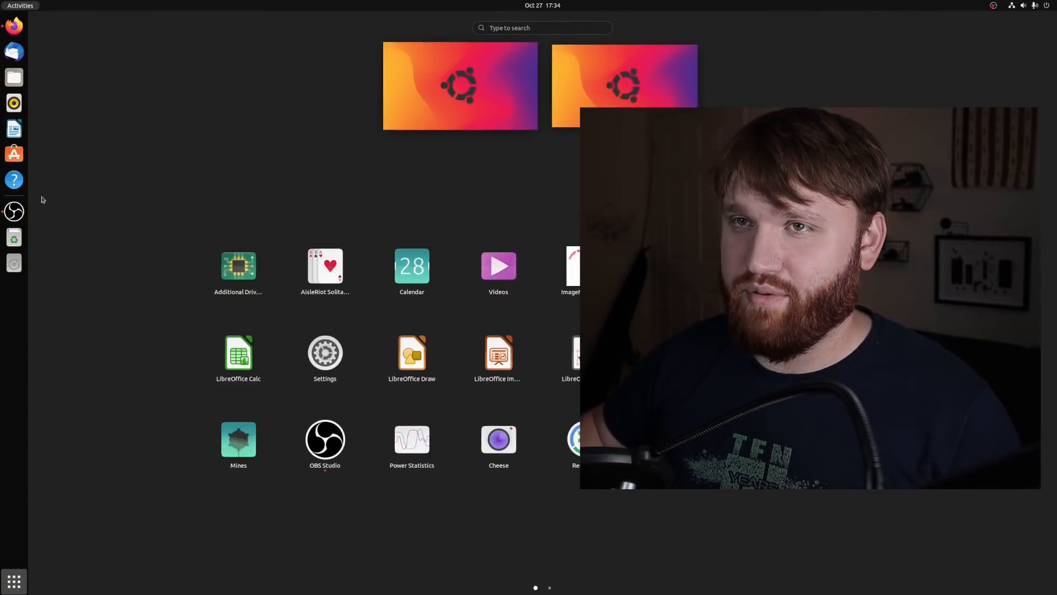
click(14, 25)
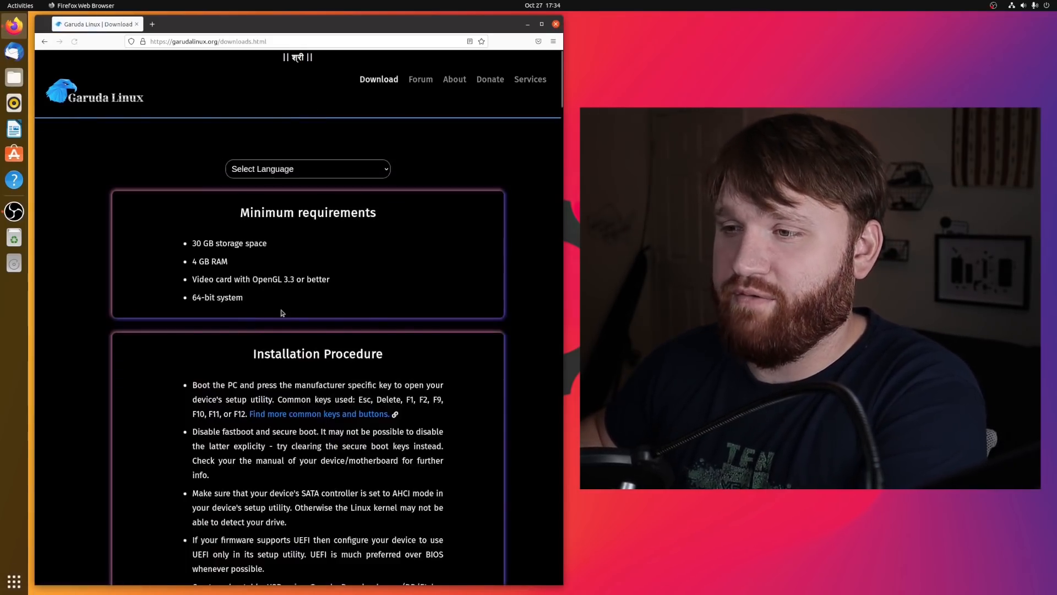
scroll(up, 3)
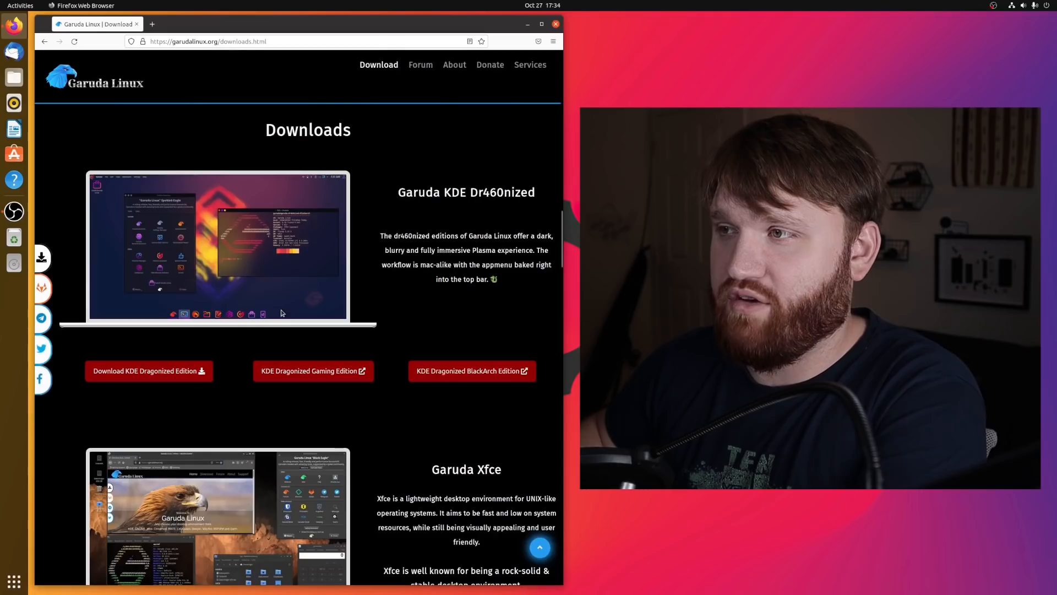
mouse_move(428, 272)
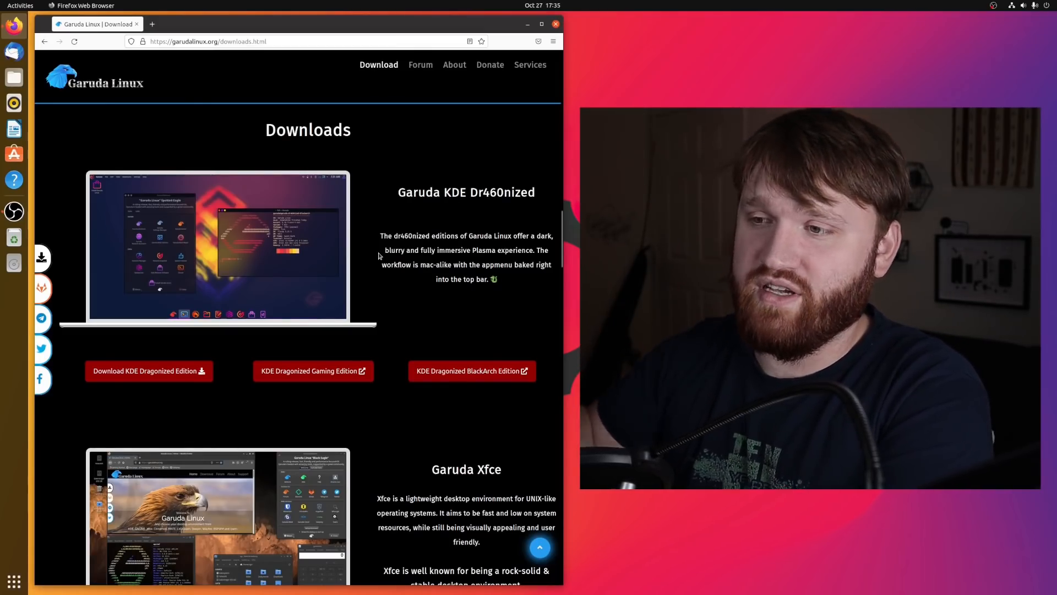
mouse_move(248, 347)
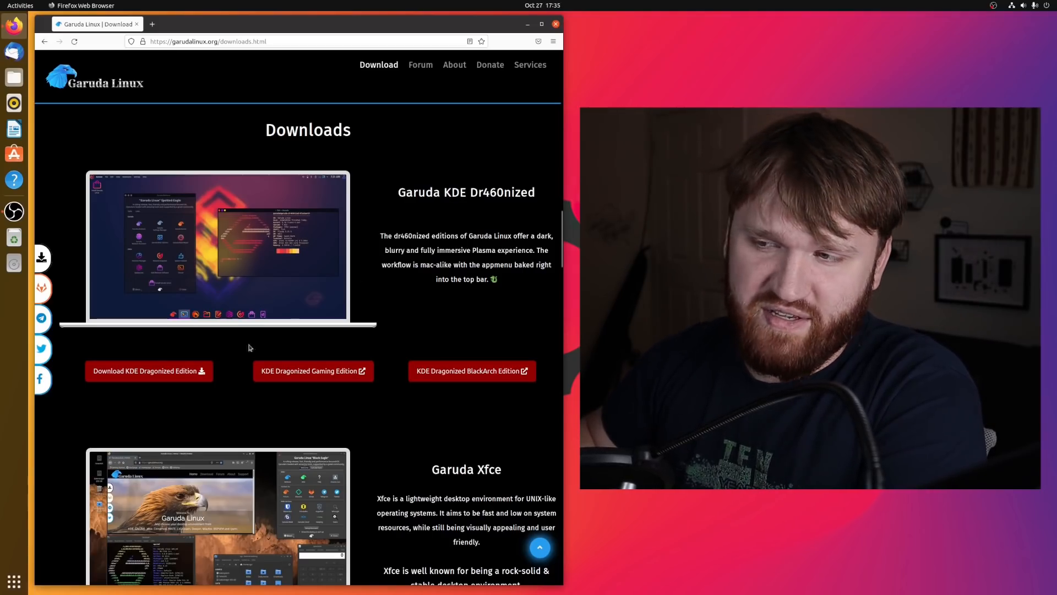
mouse_move(330, 282)
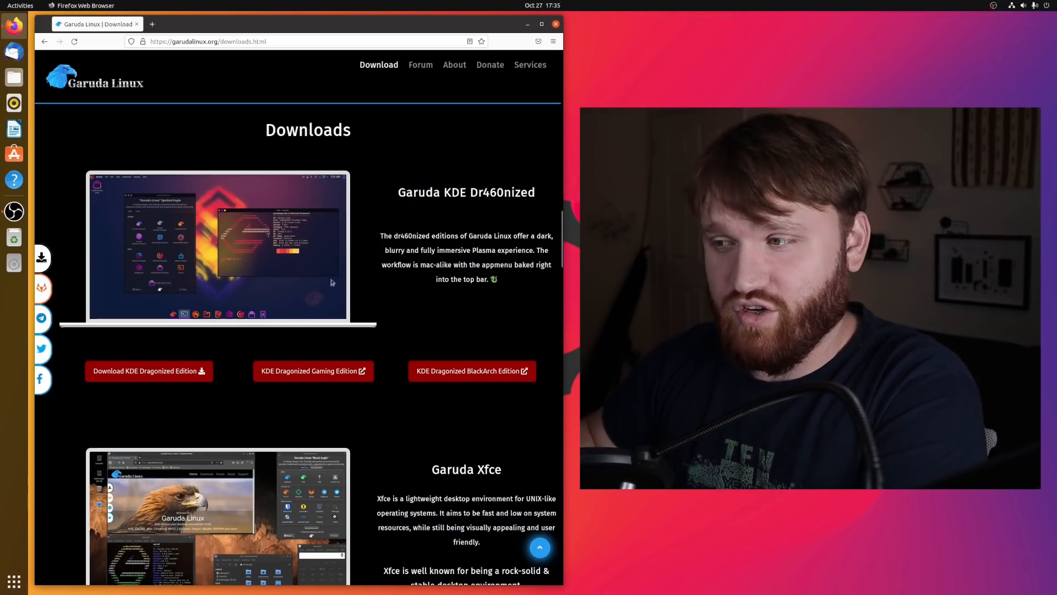
mouse_move(370, 345)
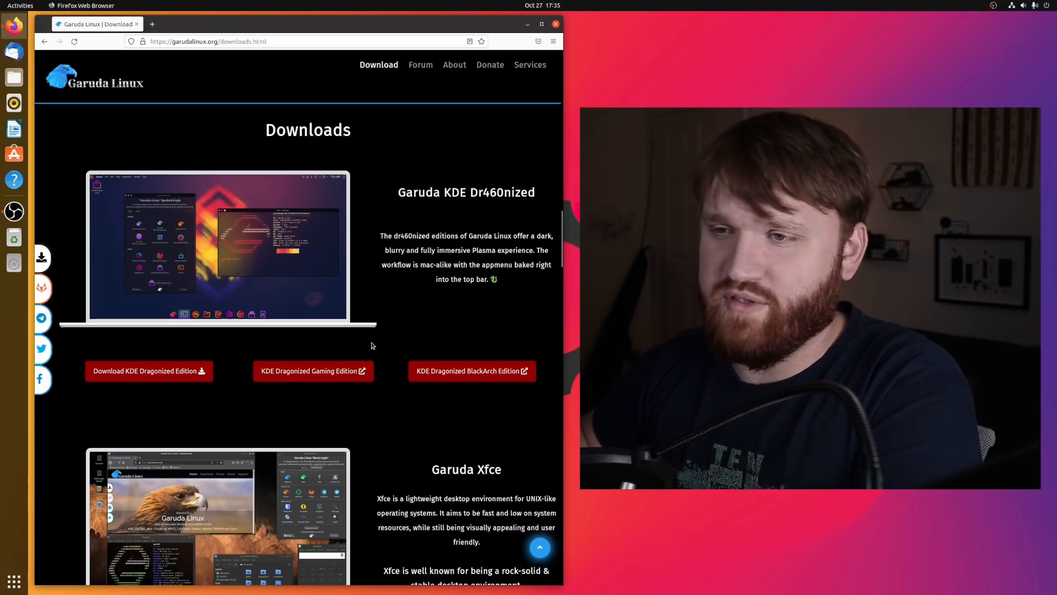
mouse_move(370, 342)
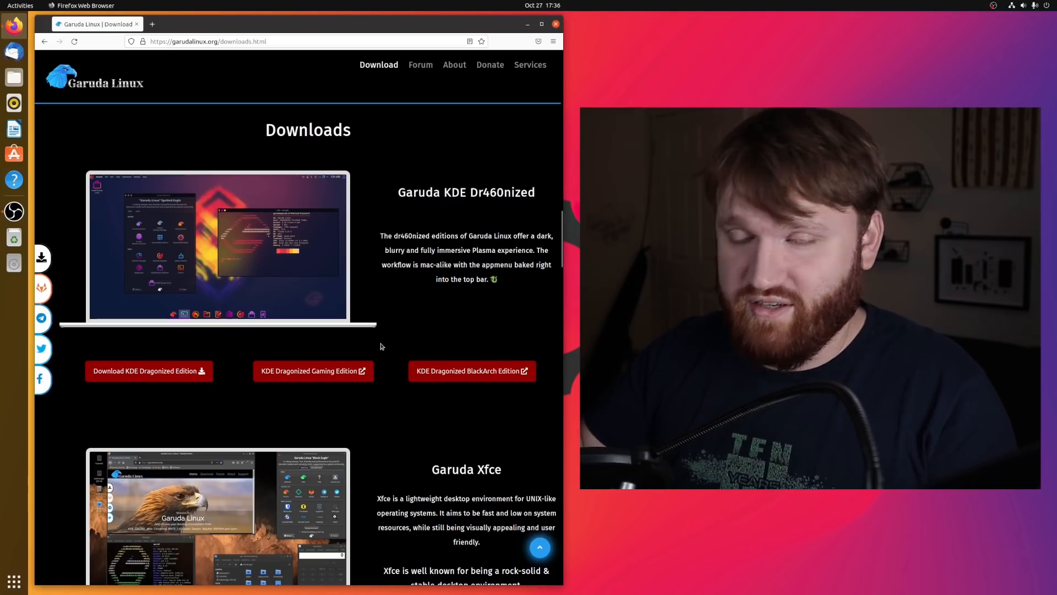
mouse_move(463, 392)
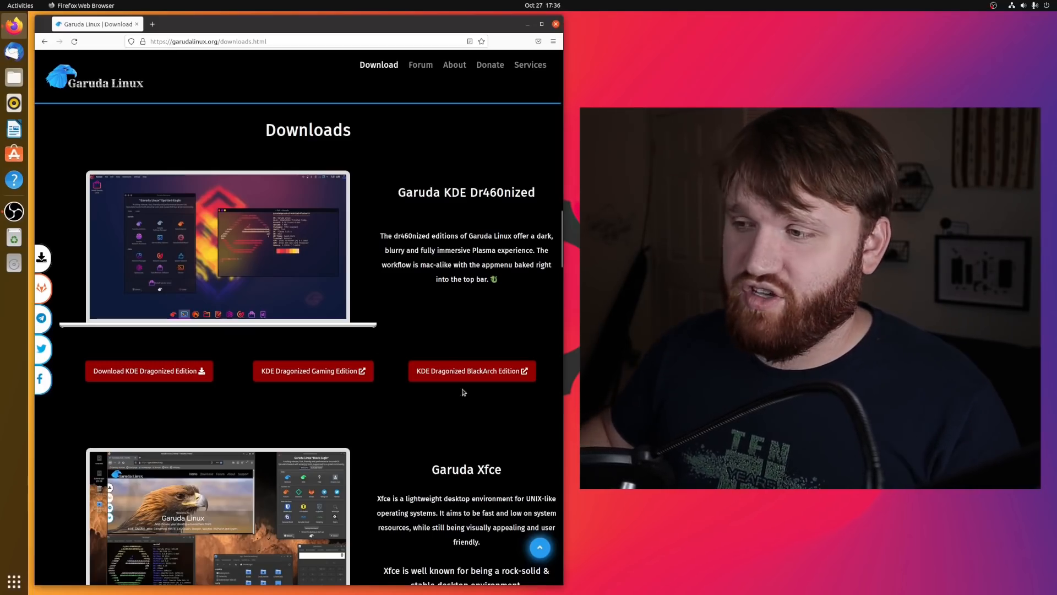
mouse_move(456, 376)
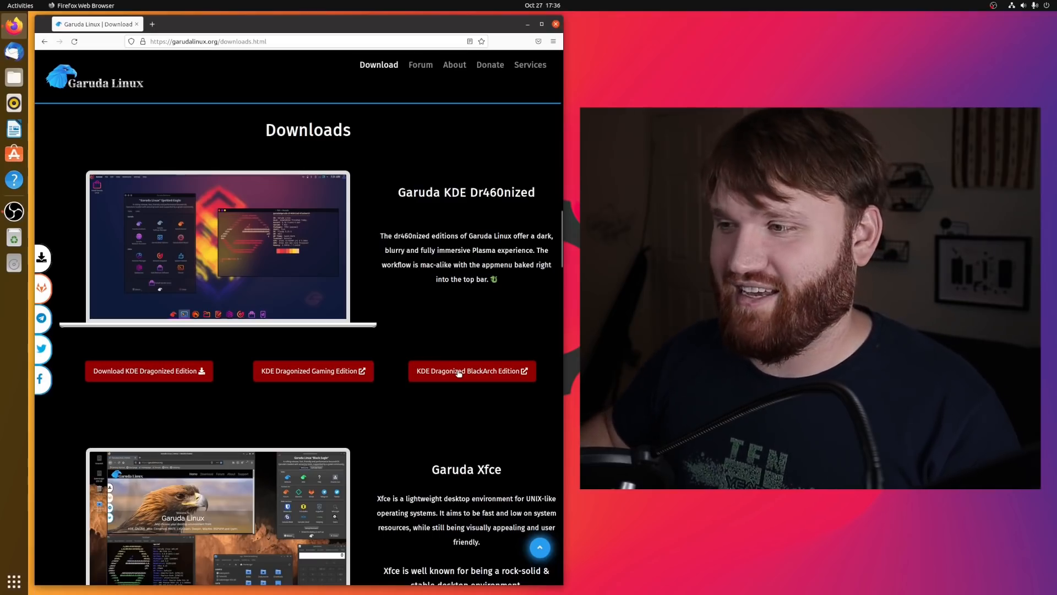
mouse_move(447, 404)
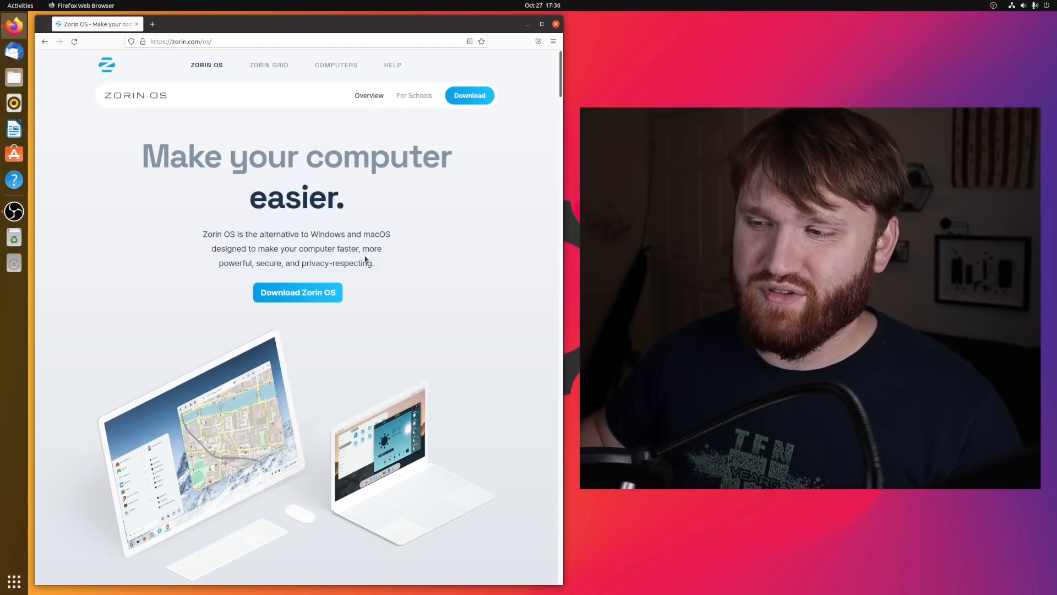
- Read down the Zorin OS page past 'A familiar desktop' to the 'More Speed' section
scroll(down, 3)
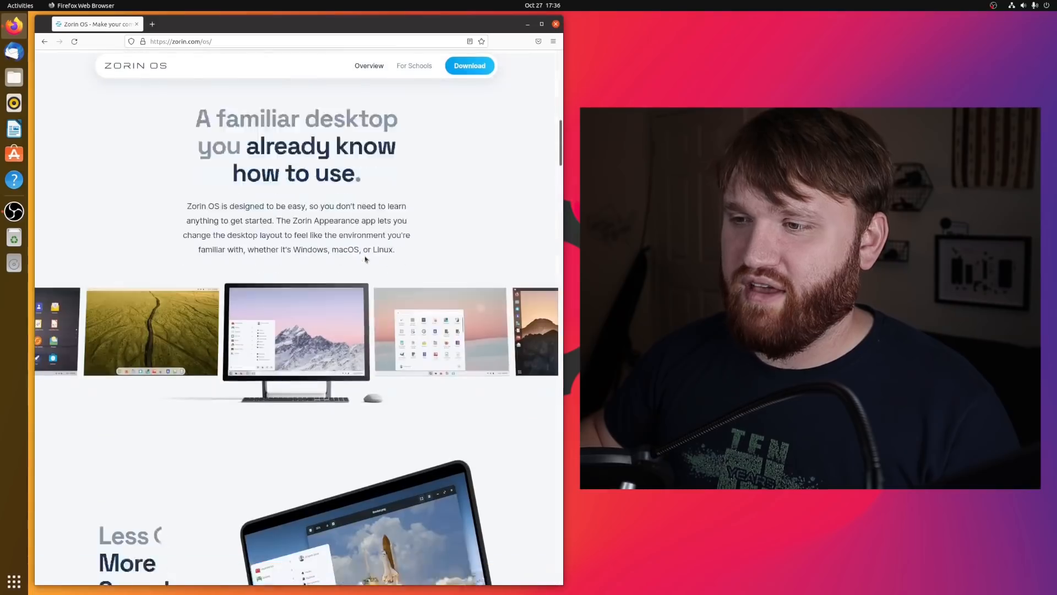
scroll(down, 3)
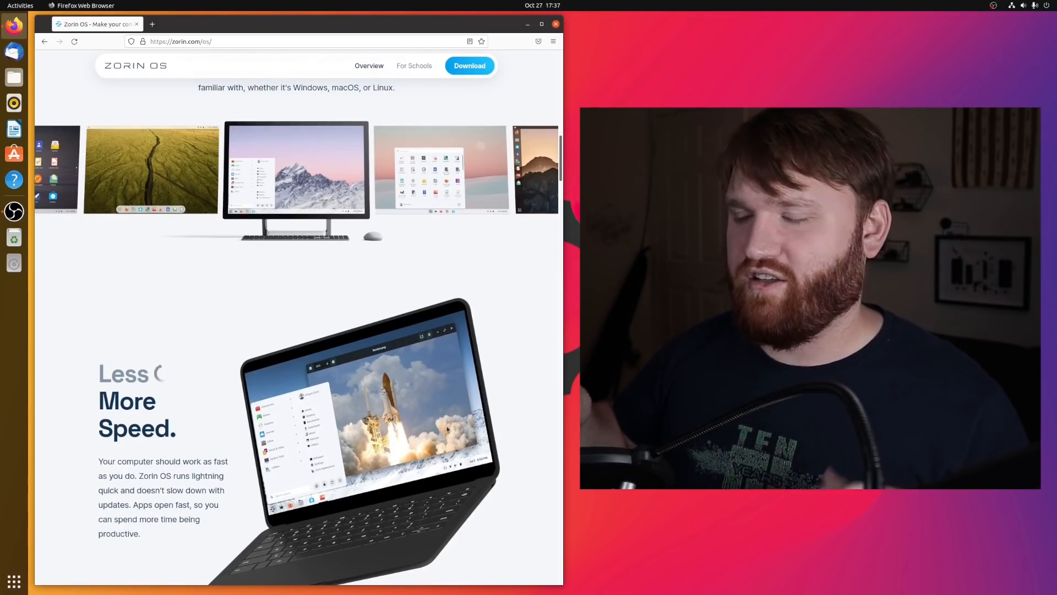
mouse_move(457, 491)
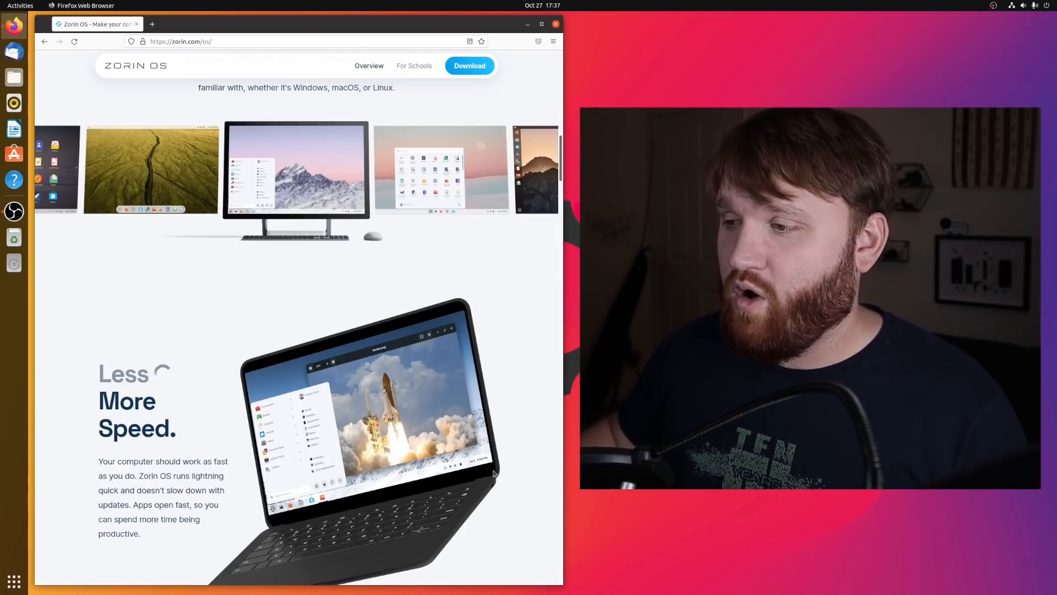
mouse_move(522, 474)
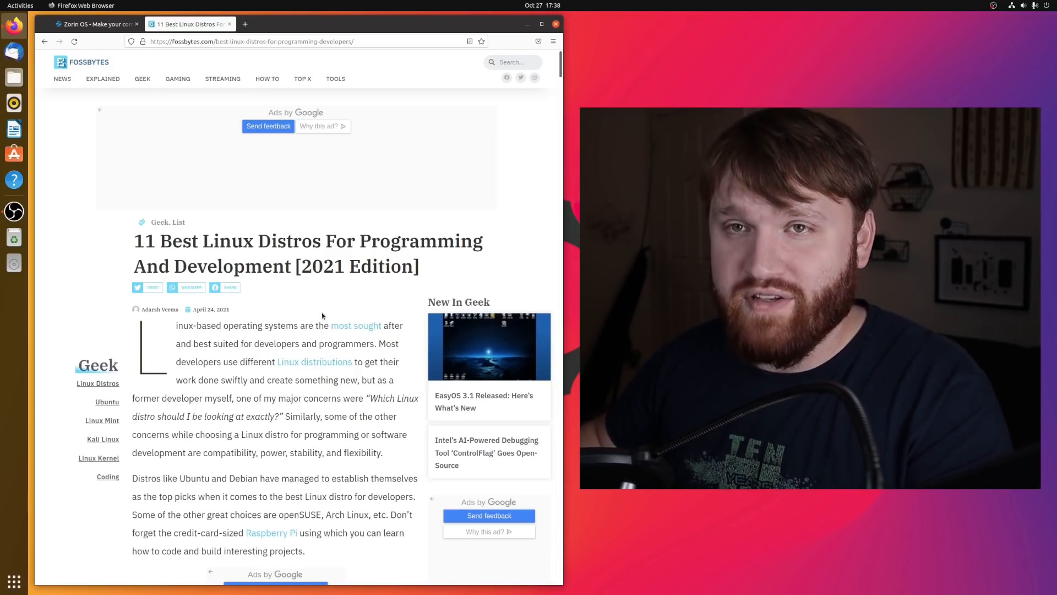
mouse_move(356, 325)
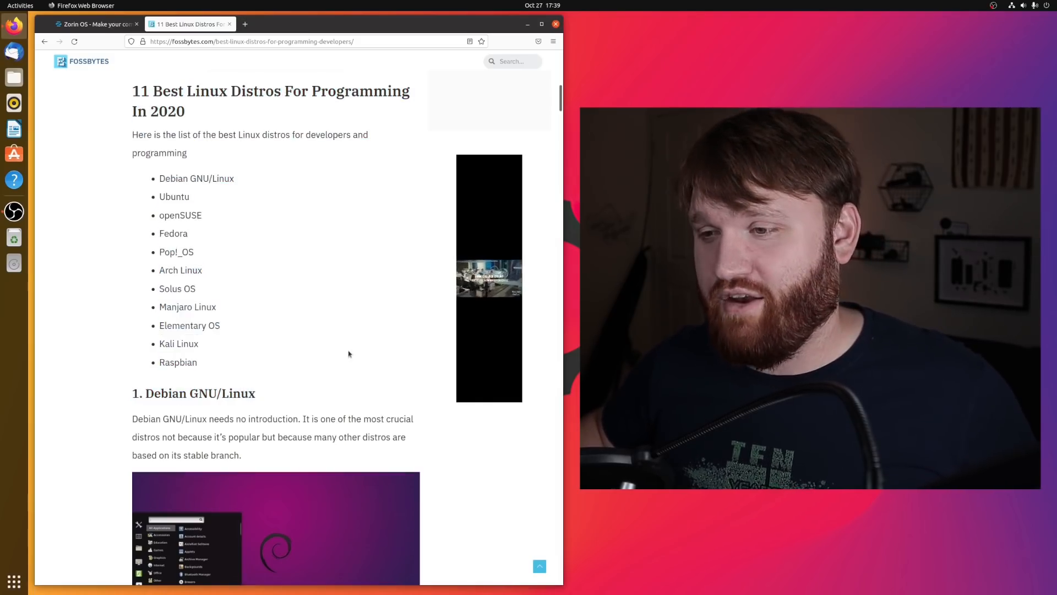
- Read the Fossbytes distro entries from Debian down through Pop!_OS and Arch Linux
scroll(down, 3)
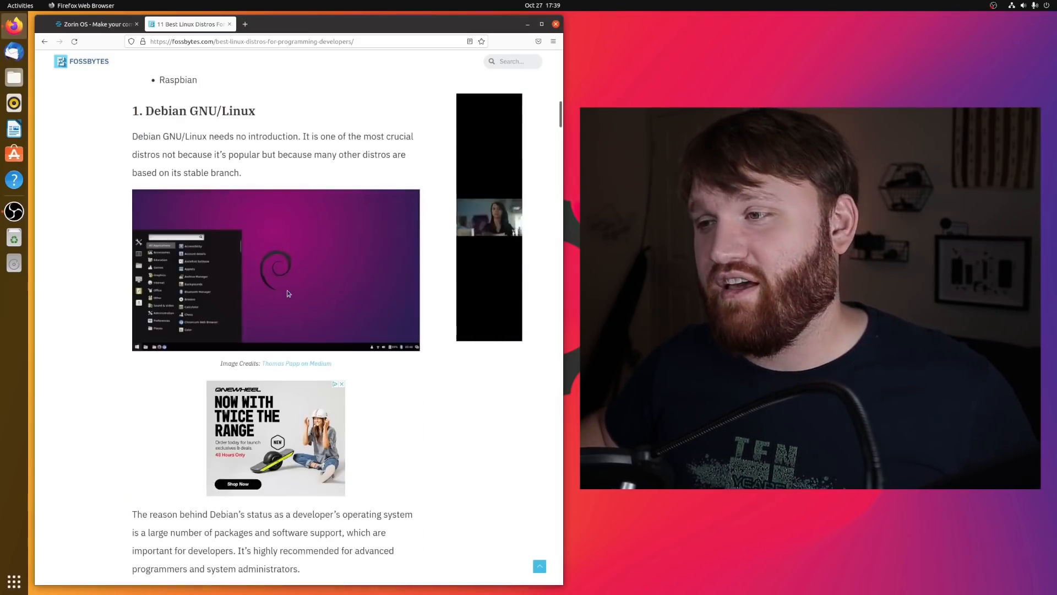
scroll(down, 3)
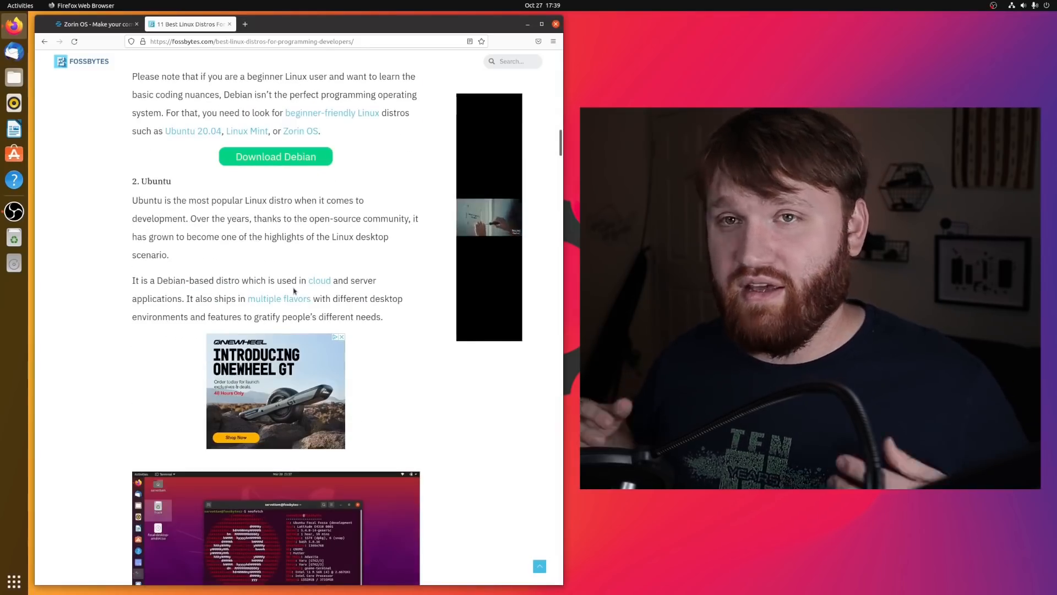
scroll(down, 3)
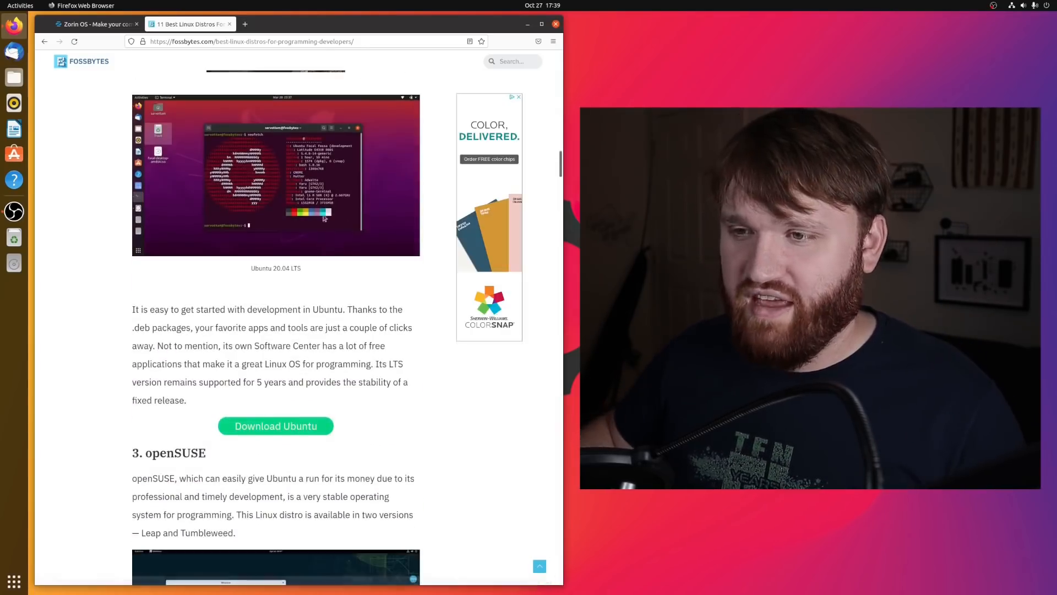
scroll(down, 3)
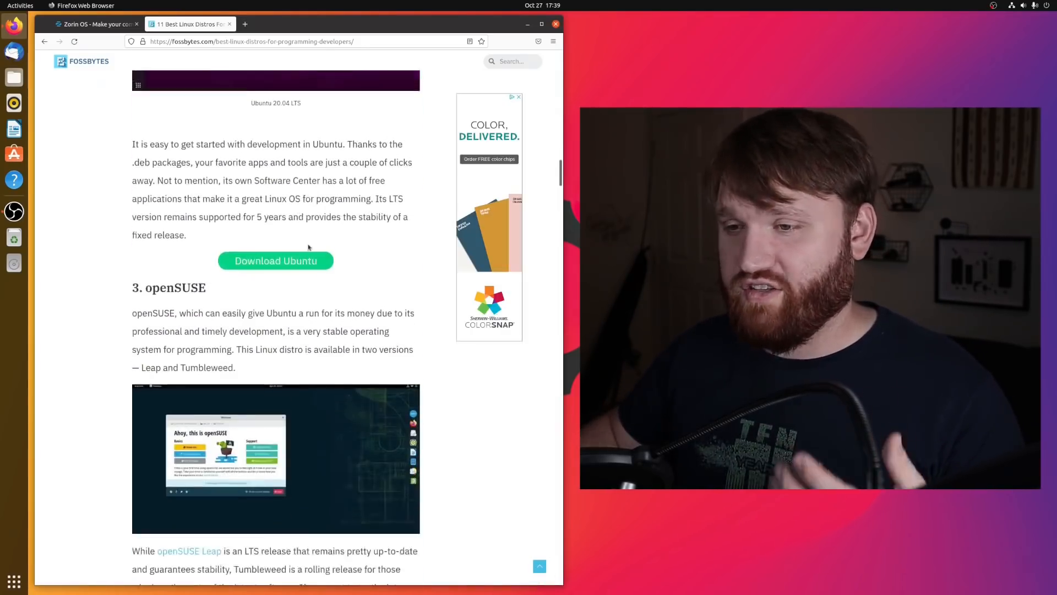
scroll(down, 3)
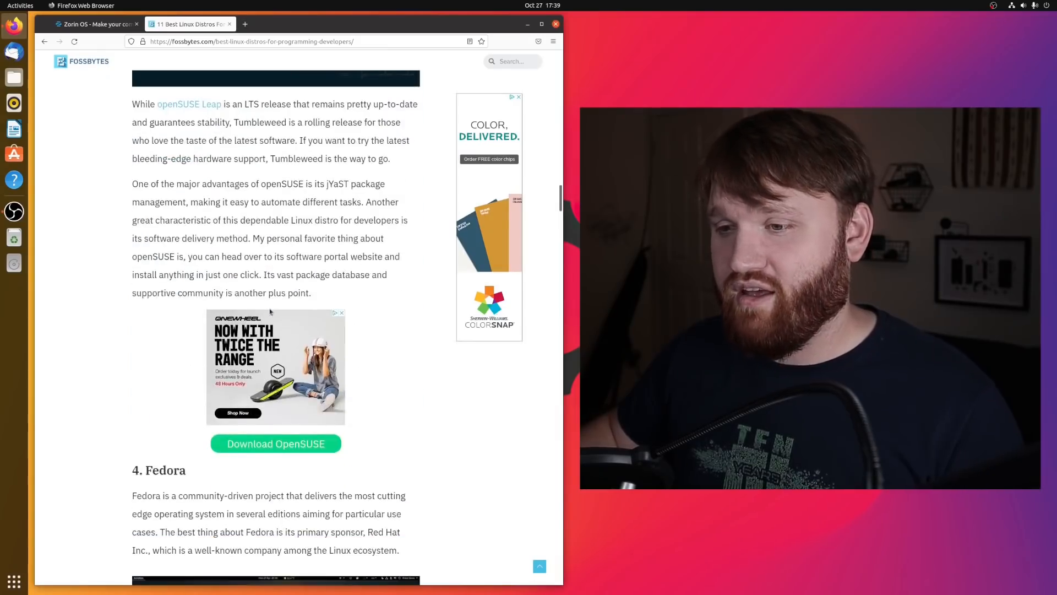
scroll(down, 3)
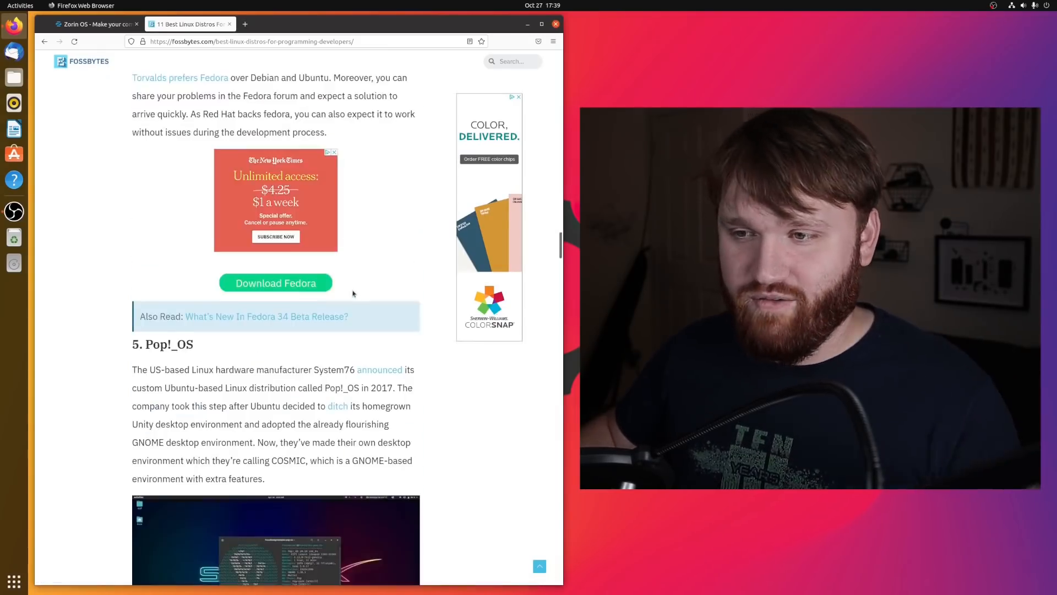
scroll(down, 3)
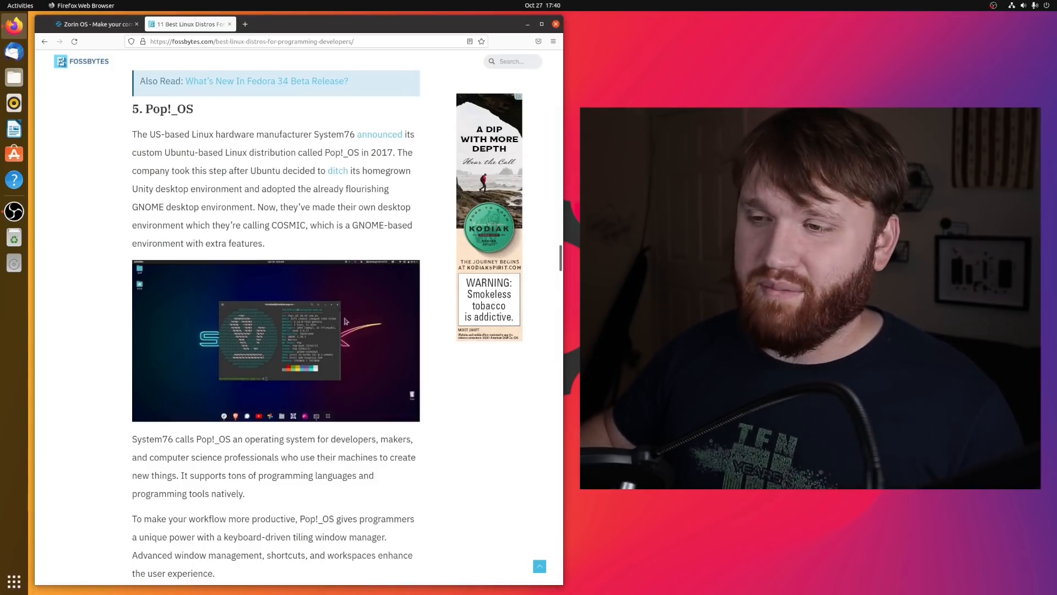
mouse_move(367, 401)
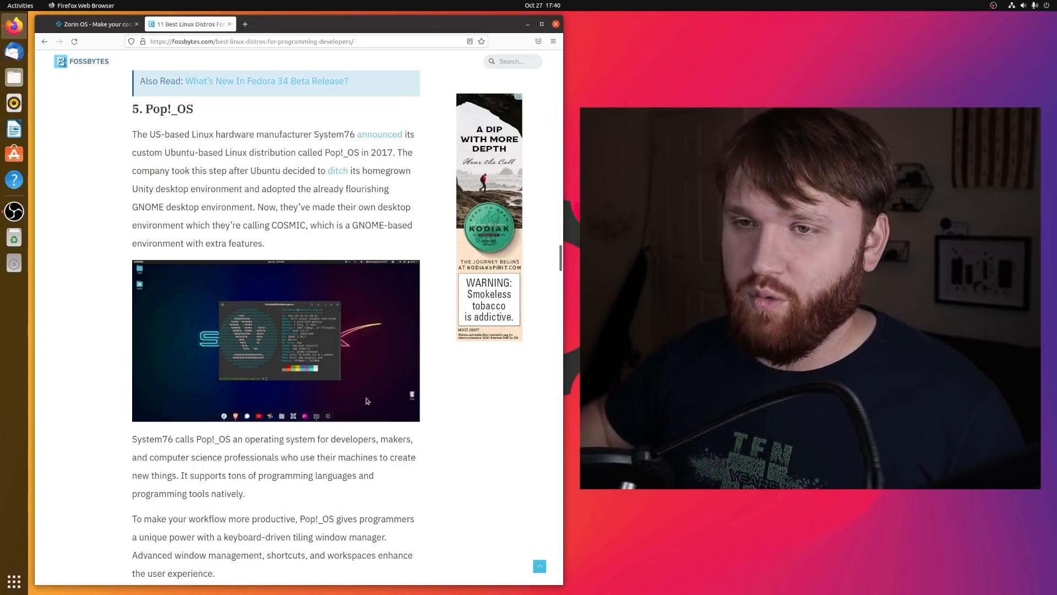
- Finish reading to the Solus OS entry and quit Firefox back to the desktop
scroll(down, 3)
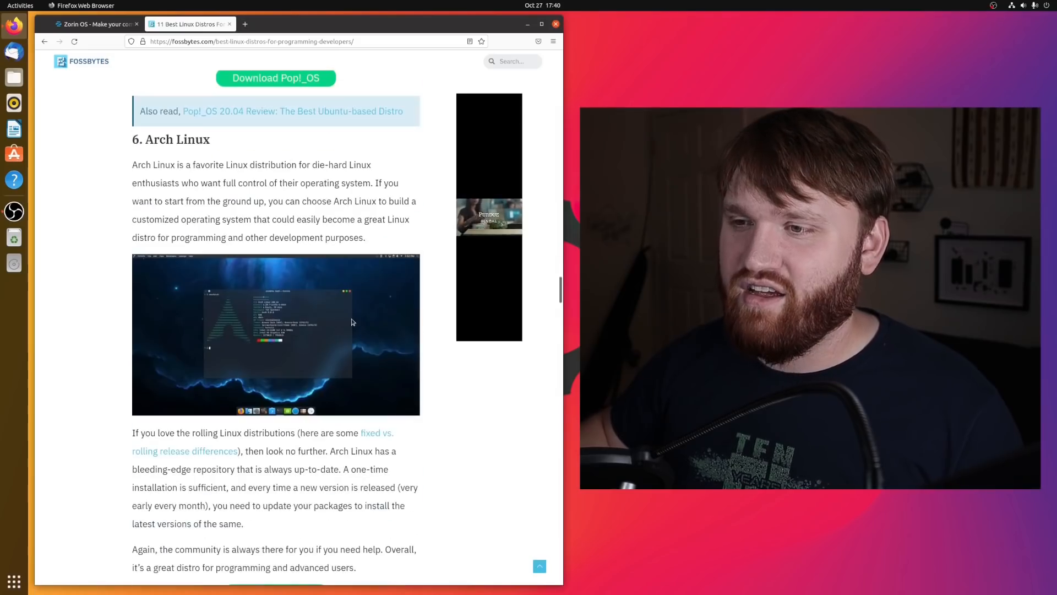
scroll(down, 3)
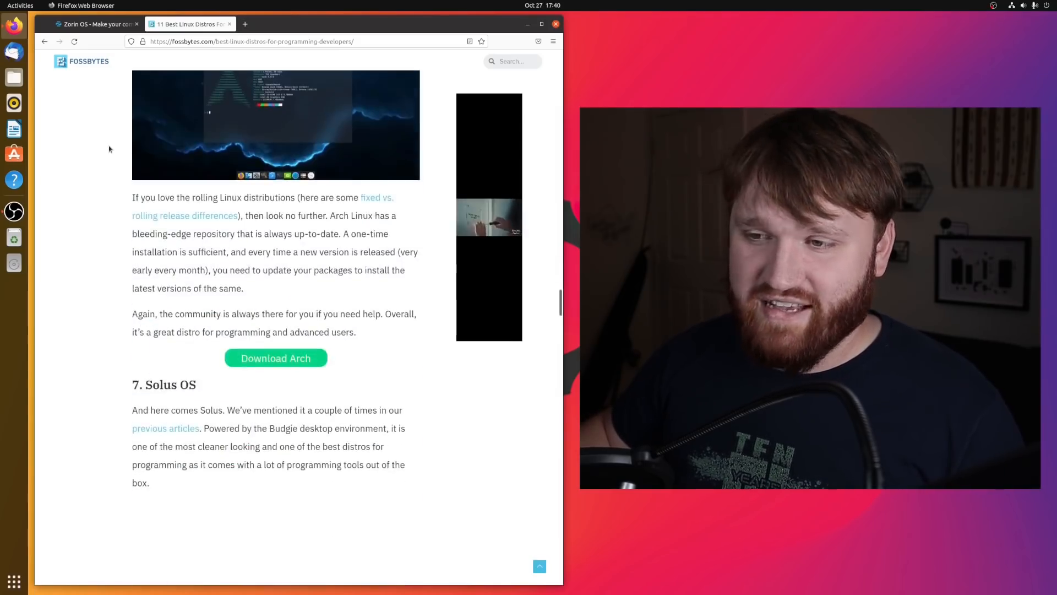
scroll(up, 3)
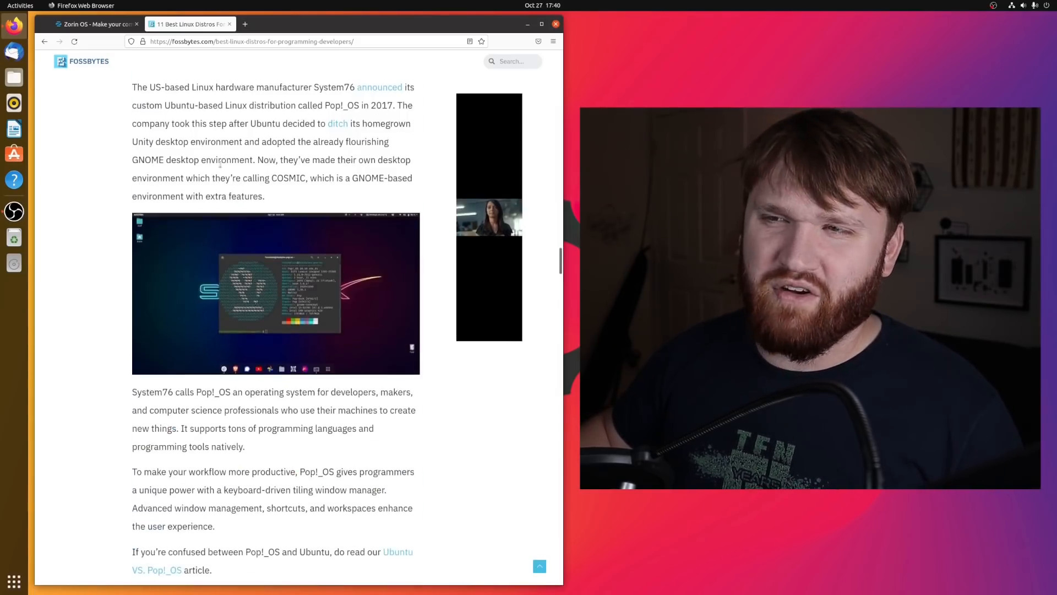
scroll(down, 3)
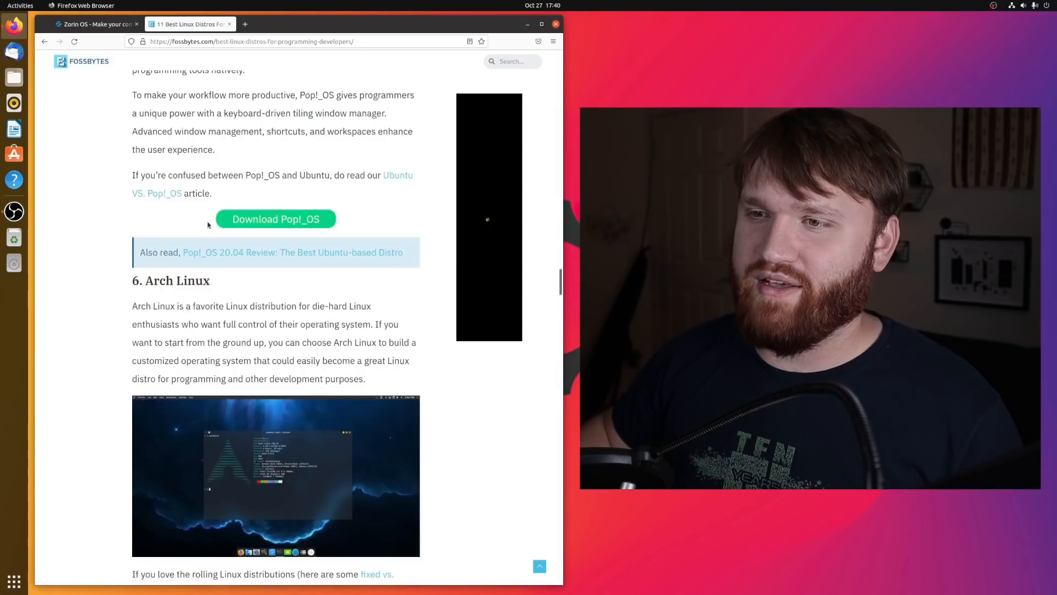
scroll(down, 3)
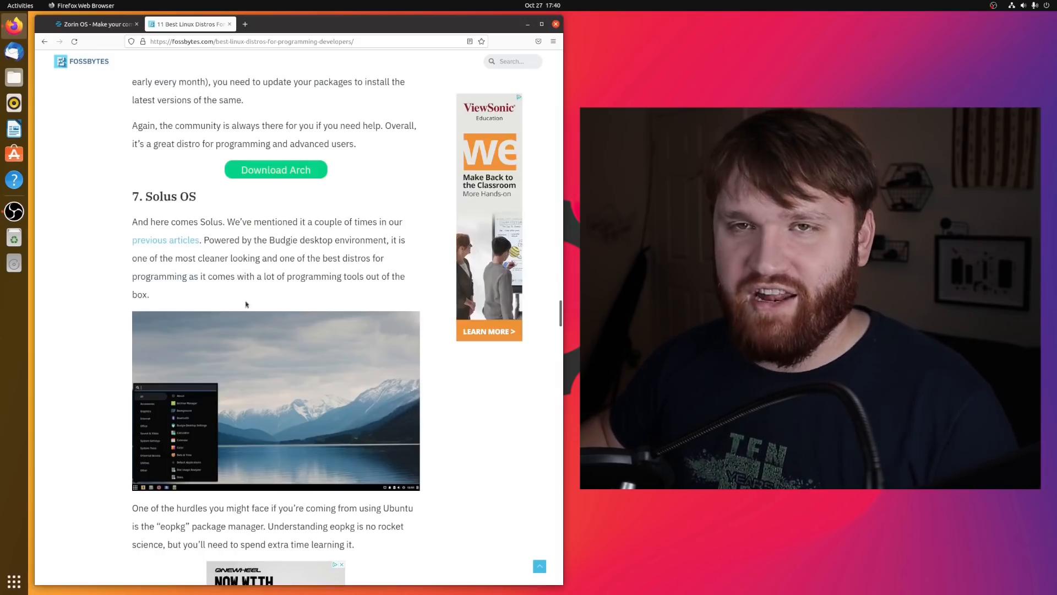
mouse_move(553, 28)
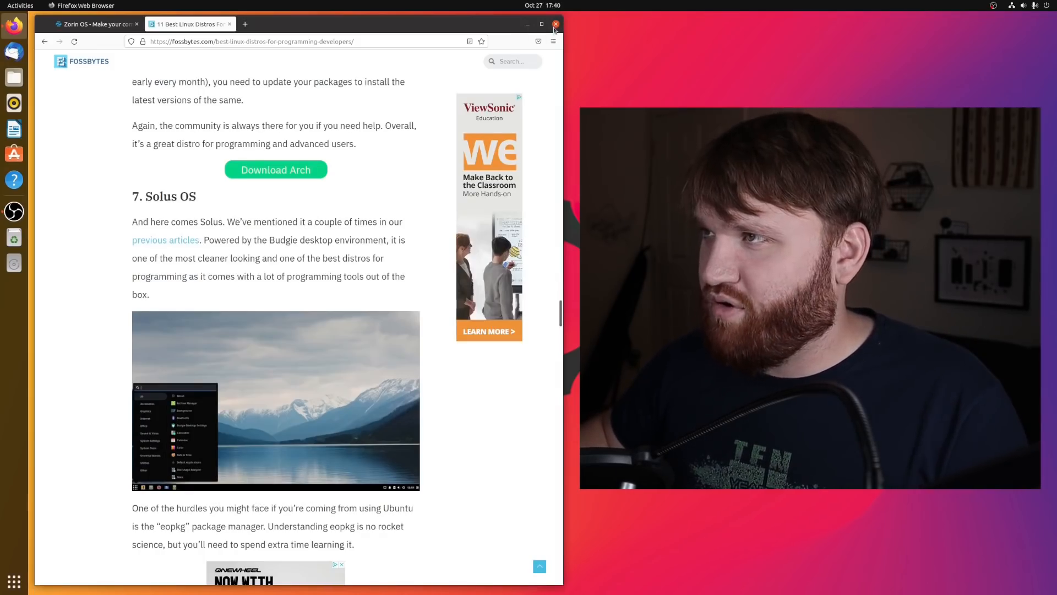
click(555, 24)
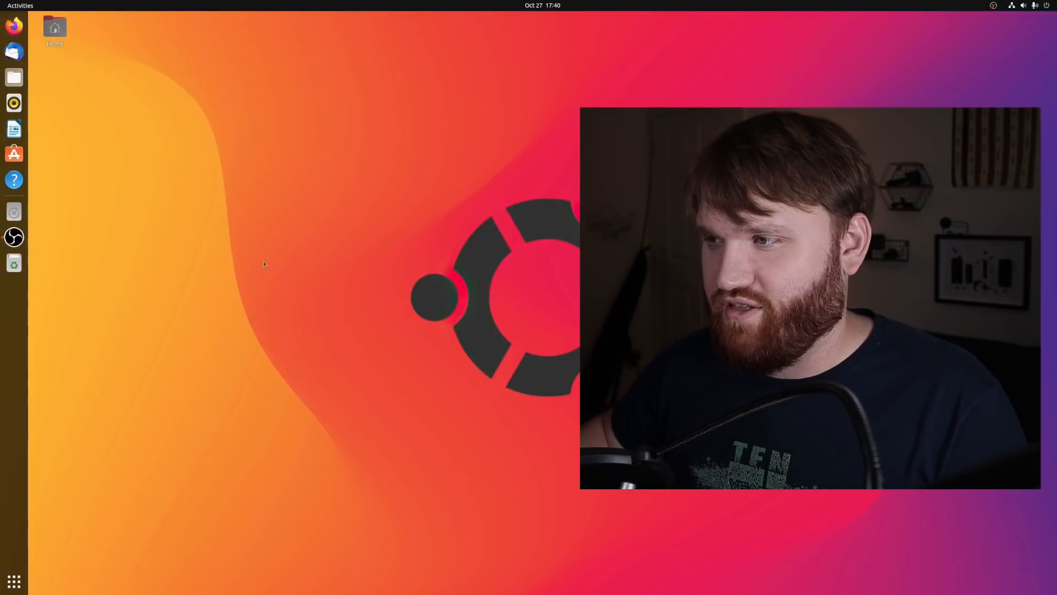